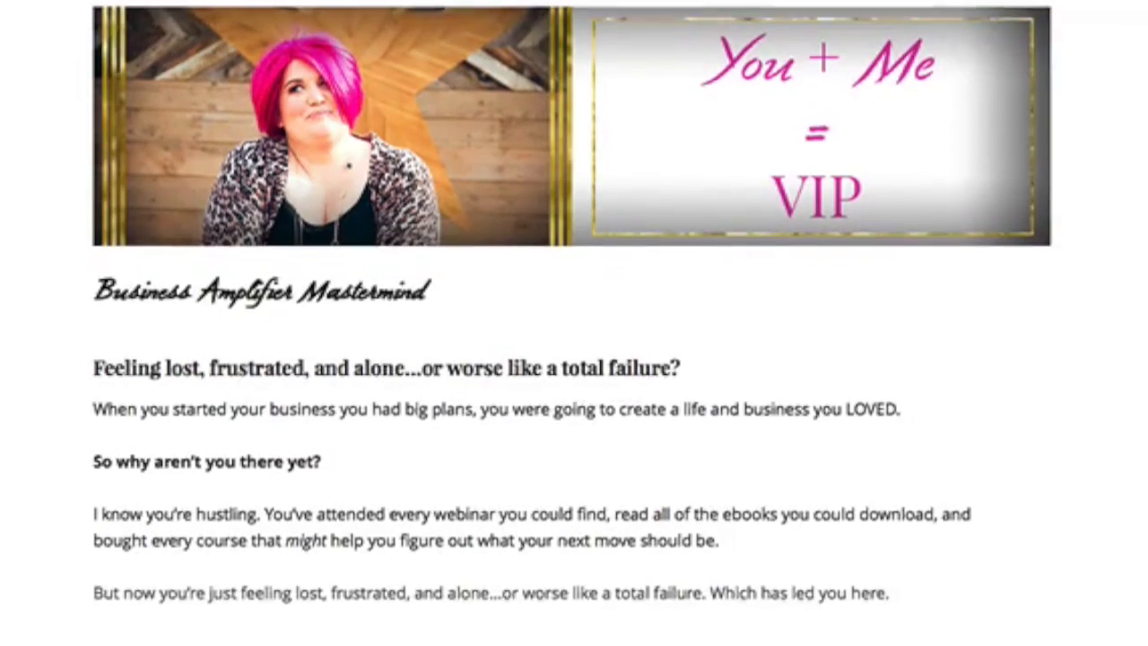
From Video Manager go to Live Events and begin scheduling a new event.
scroll(down, 3)
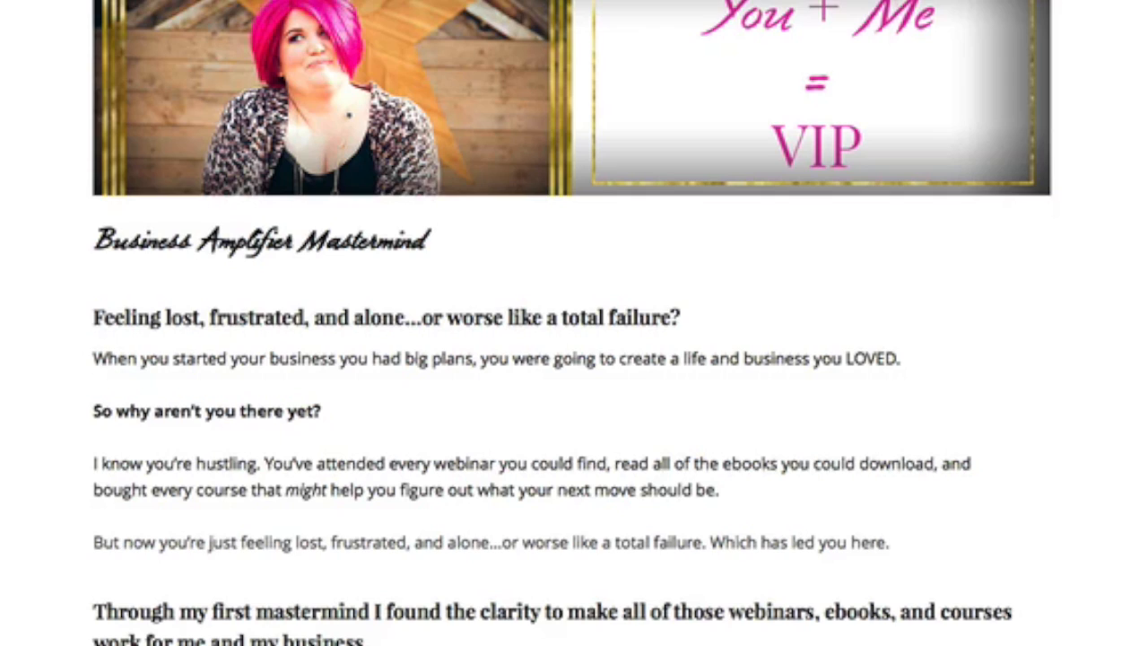
scroll(down, 3)
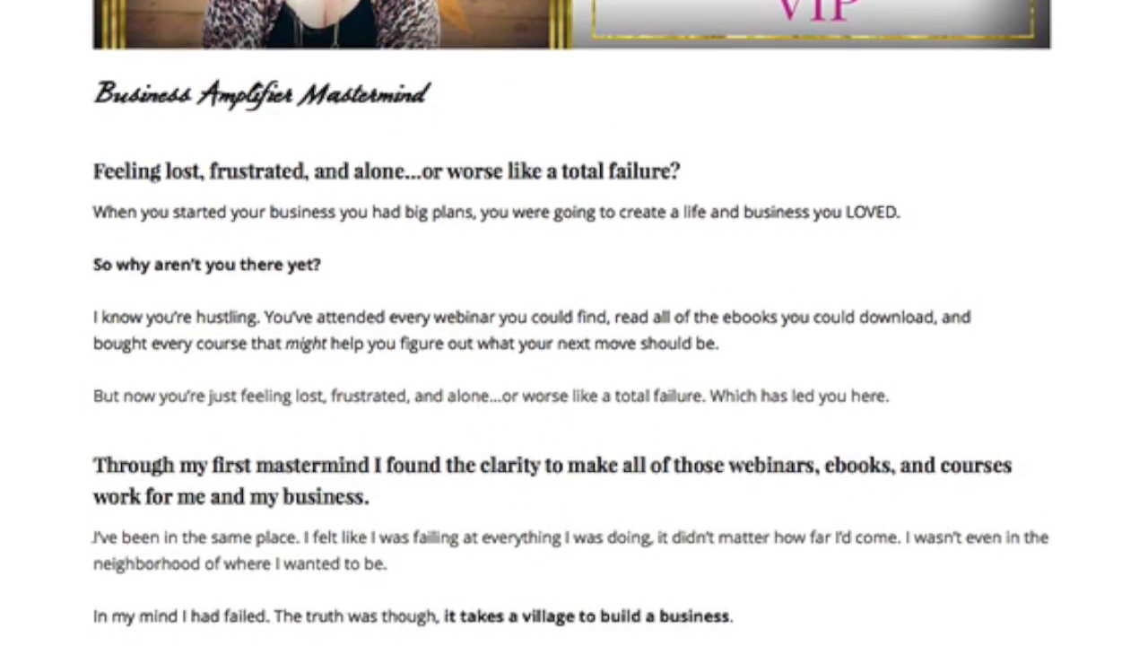
scroll(down, 3)
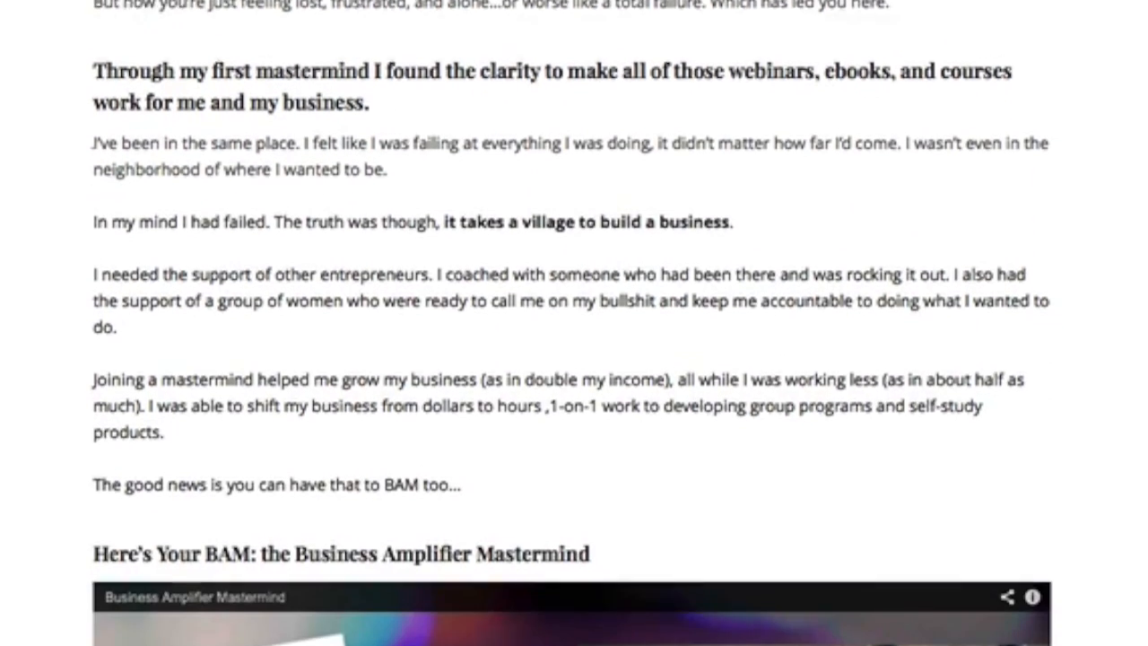
scroll(down, 3)
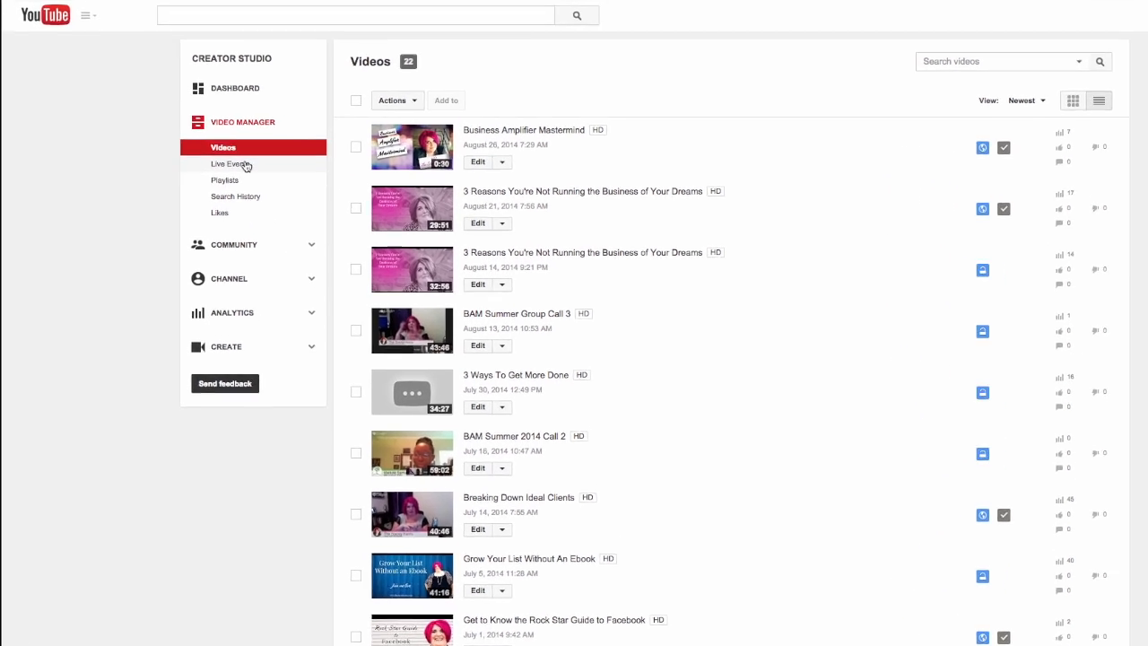
click(231, 165)
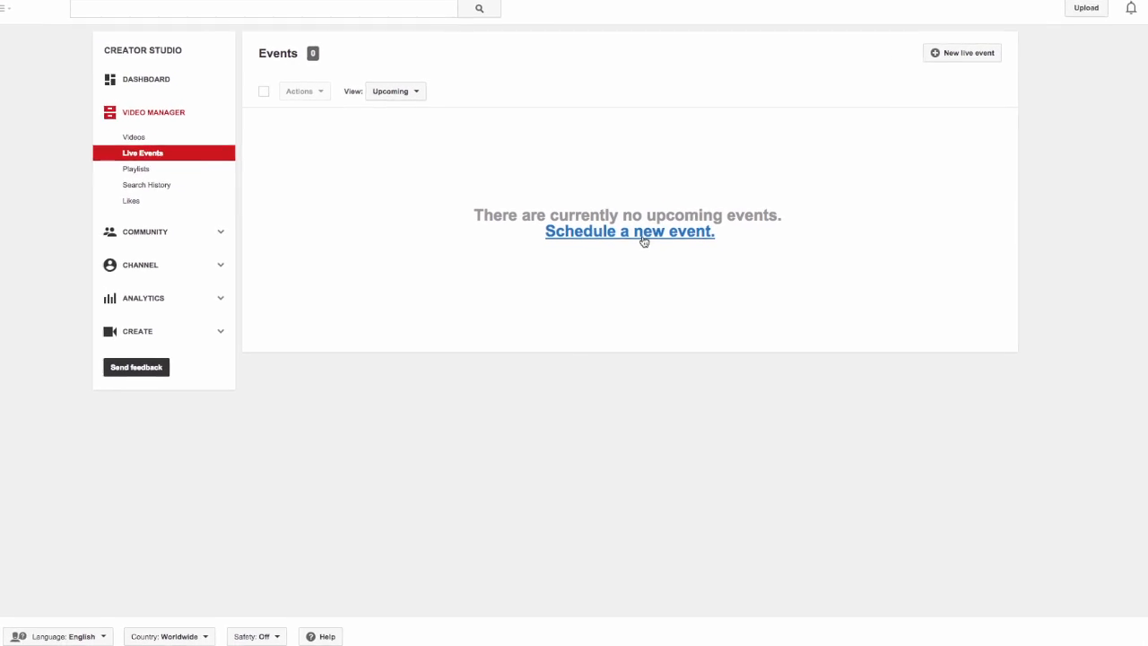
click(628, 230)
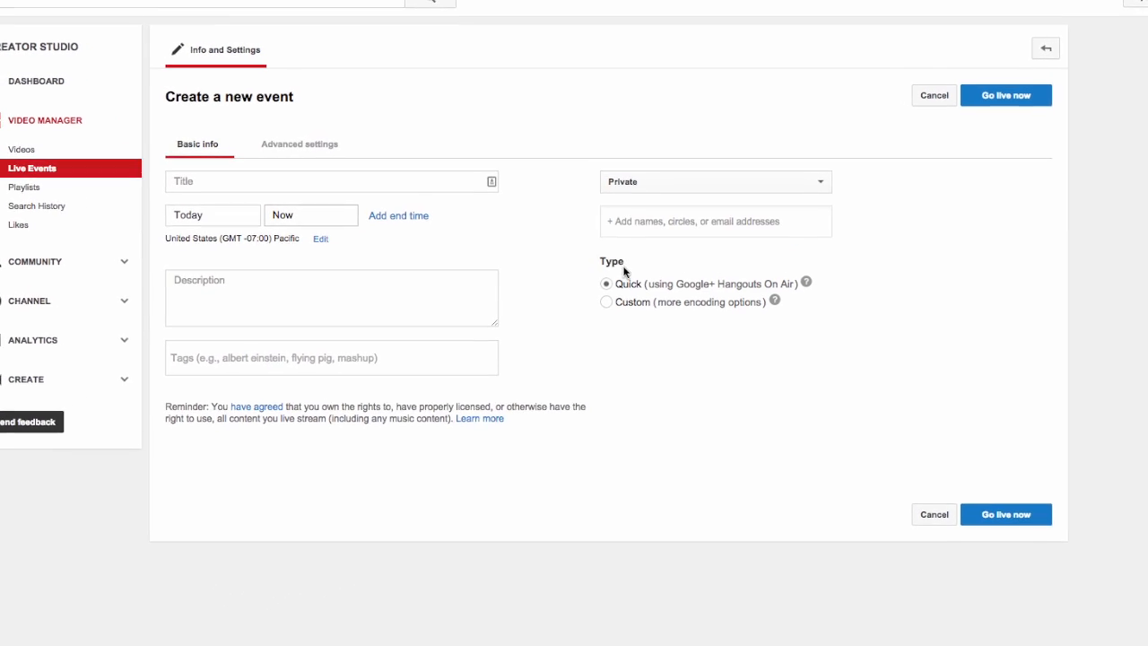
Set the event's privacy to Public so the share-message and social options appear.
click(714, 181)
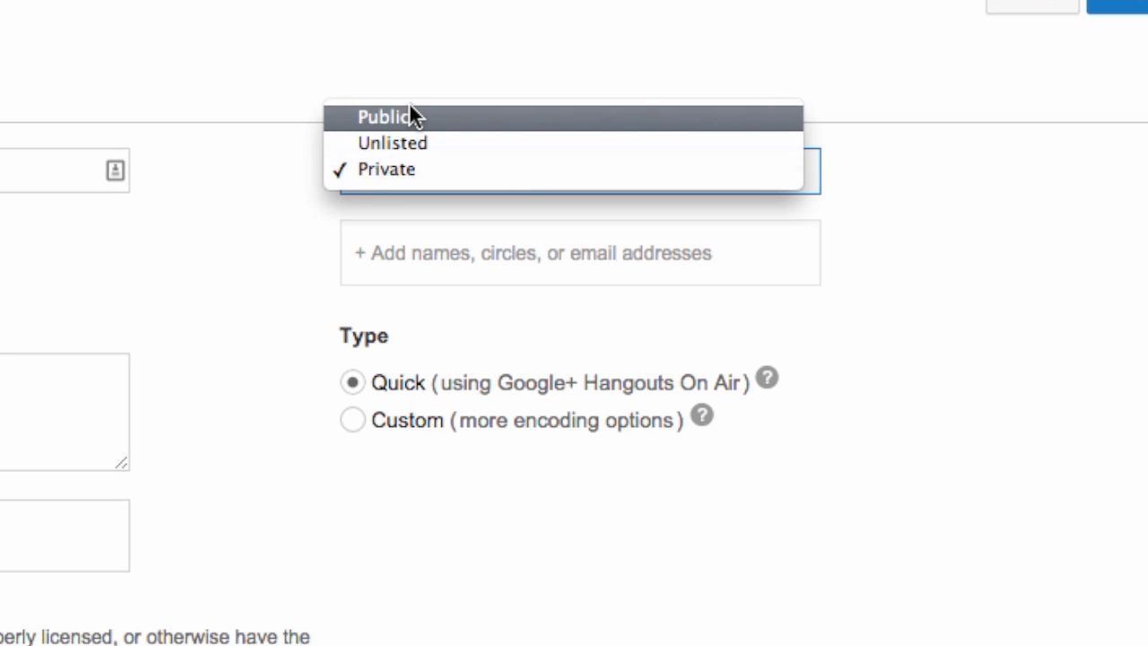
click(385, 116)
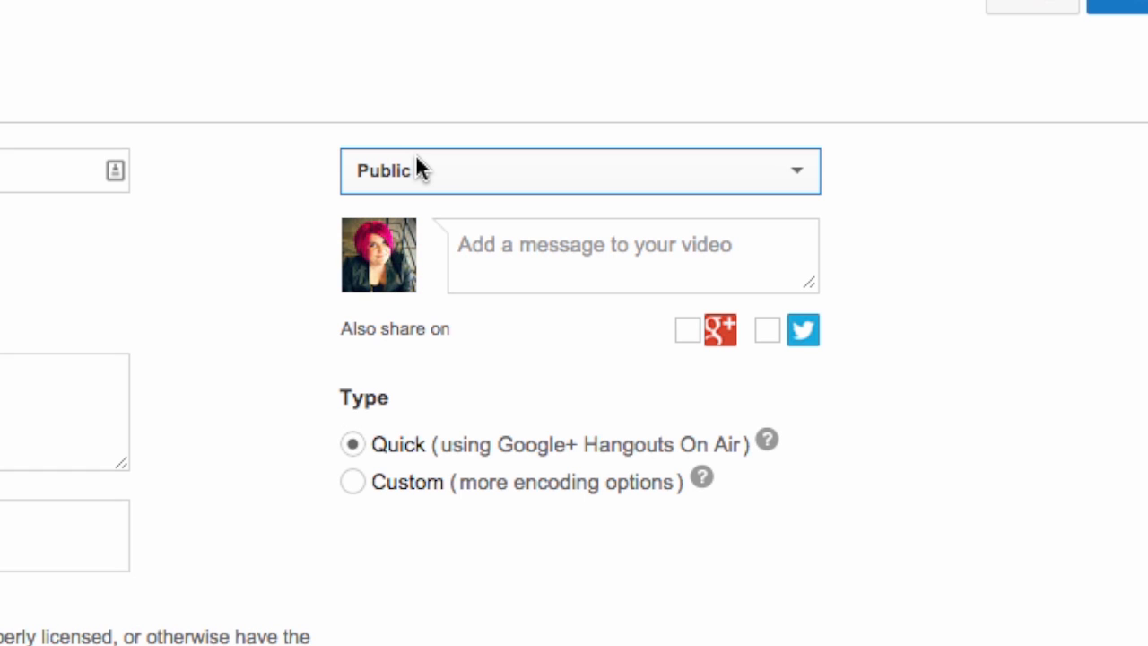
click(580, 171)
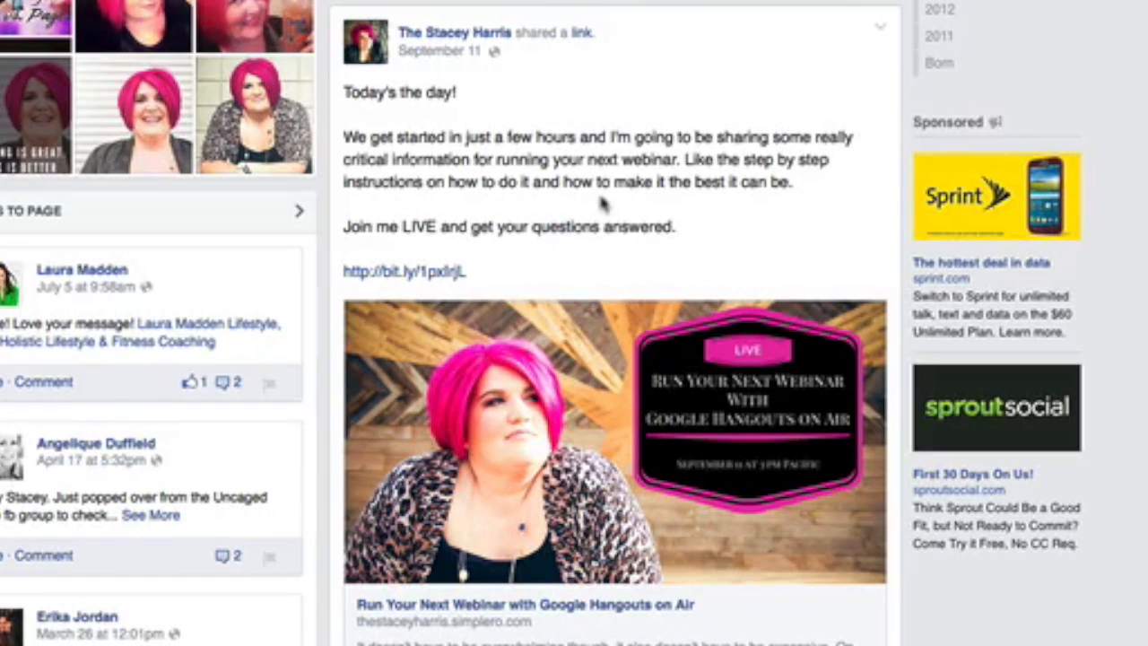
mouse_move(547, 617)
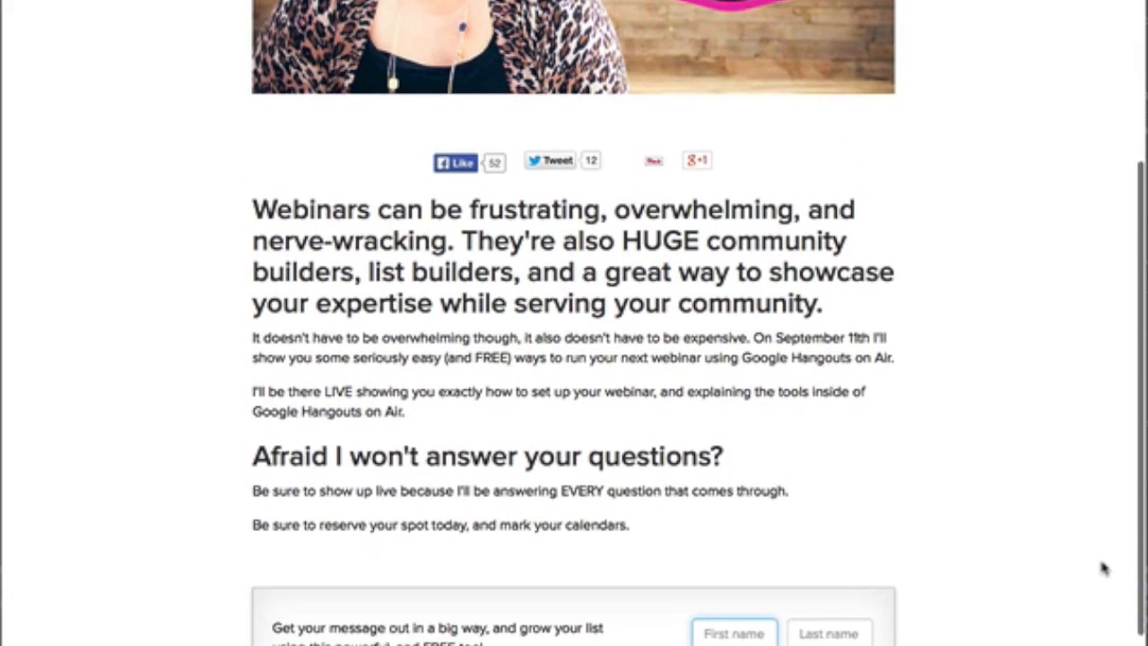
Scroll the webinar confirmation page and go to the live webinar viewing page.
scroll(down, 3)
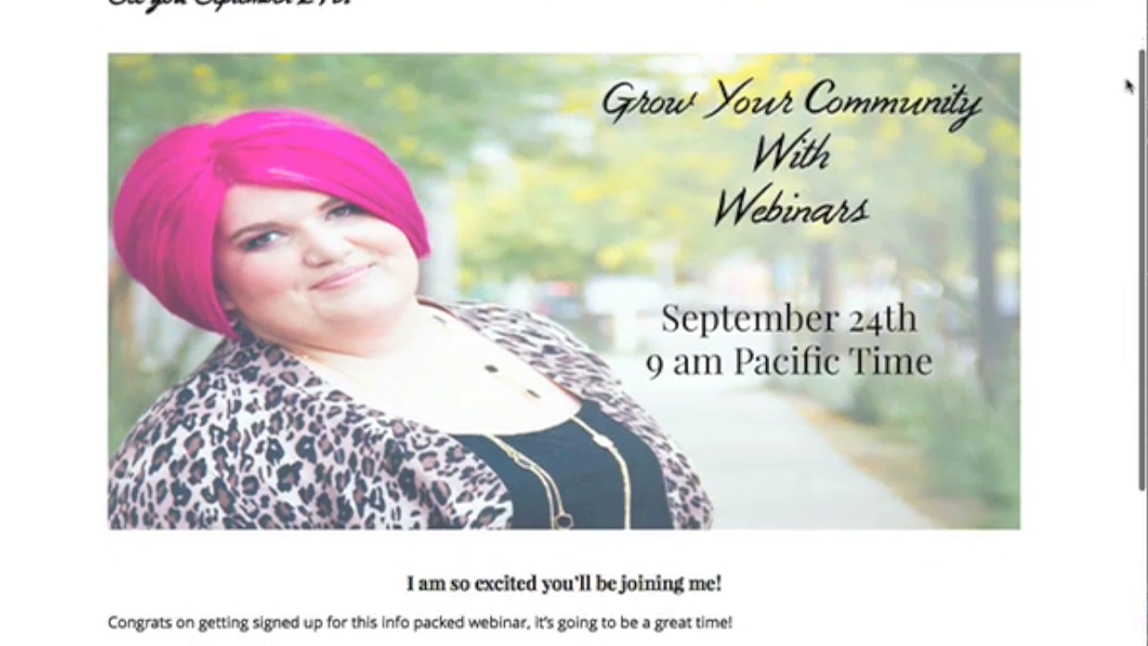
scroll(down, 3)
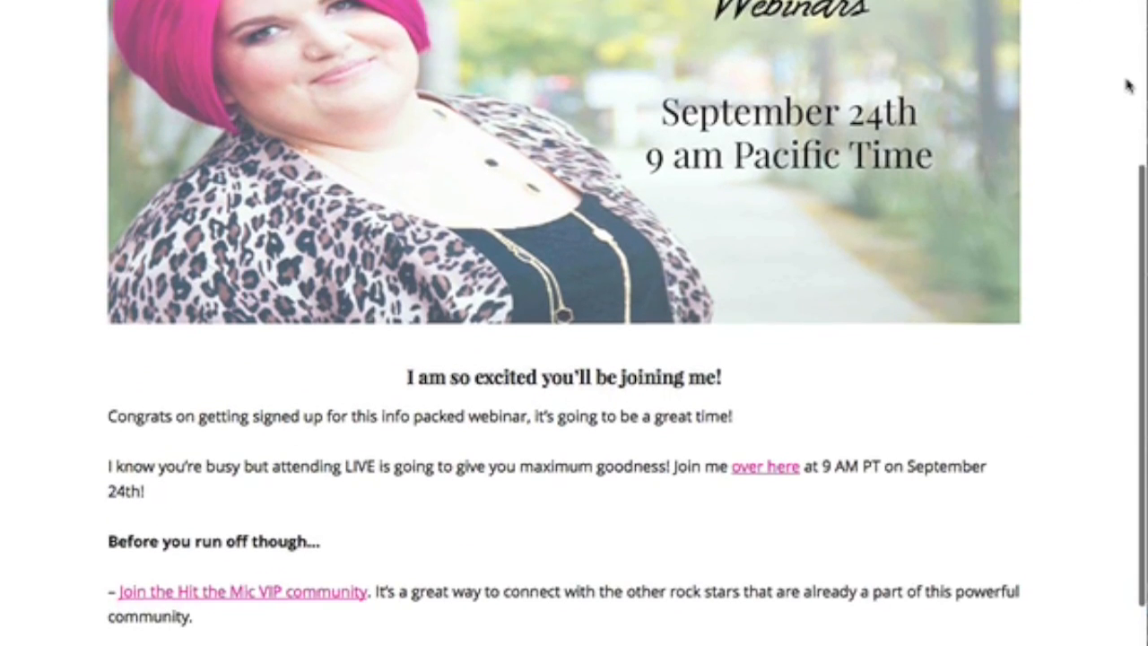
scroll(down, 3)
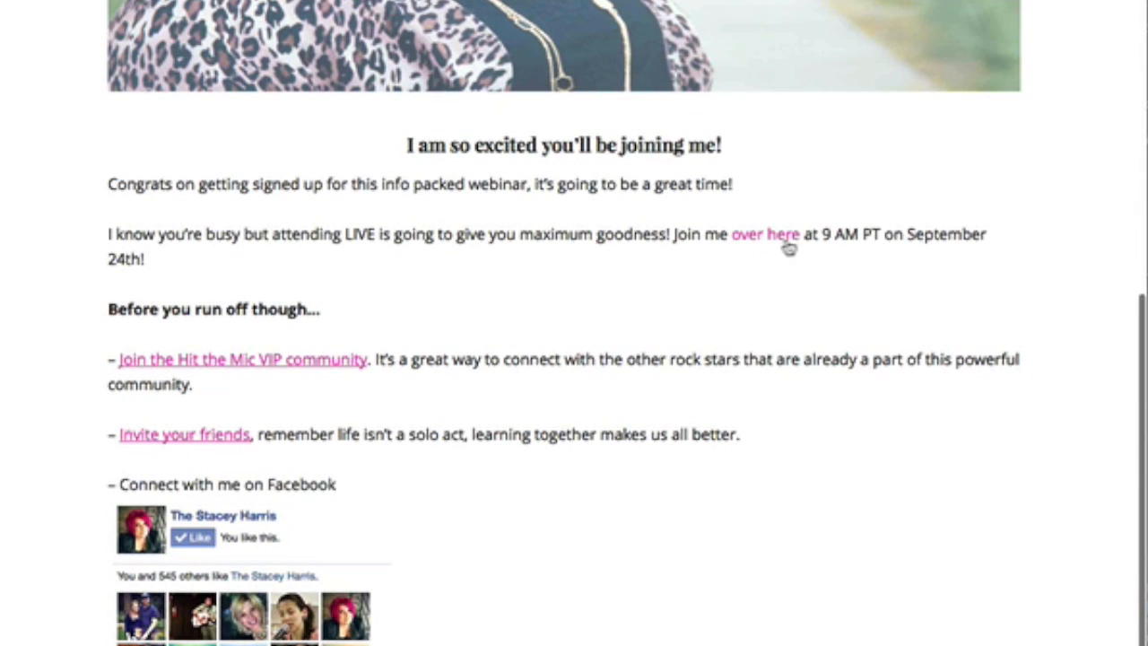
click(764, 233)
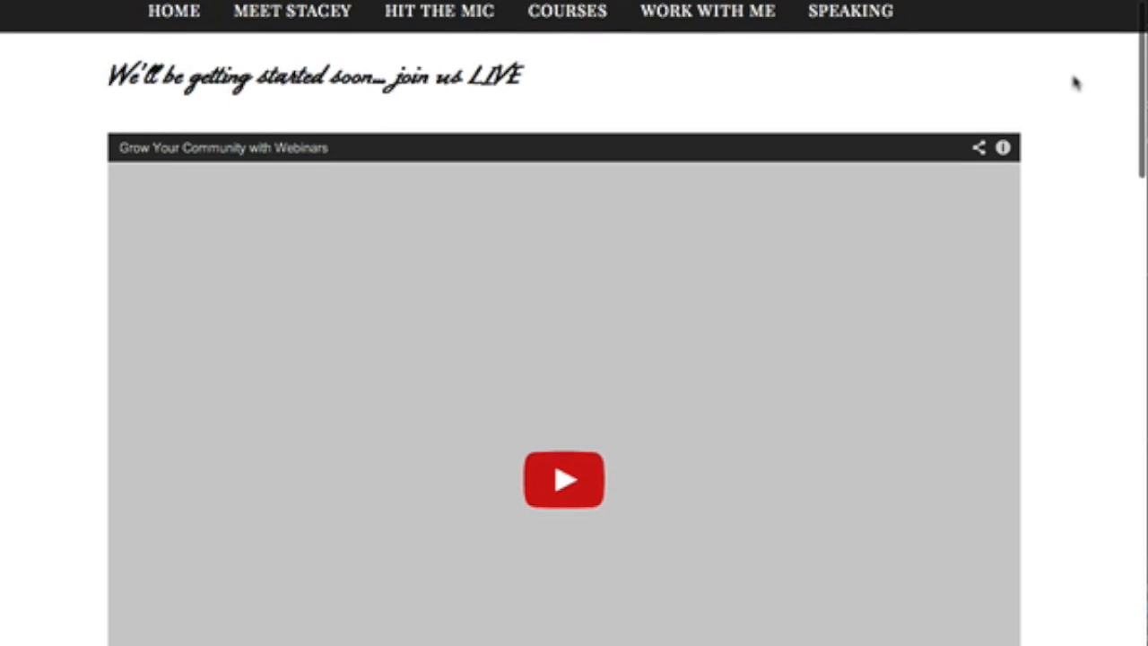
Scroll the live page down to the embedded video and the chat box.
scroll(down, 3)
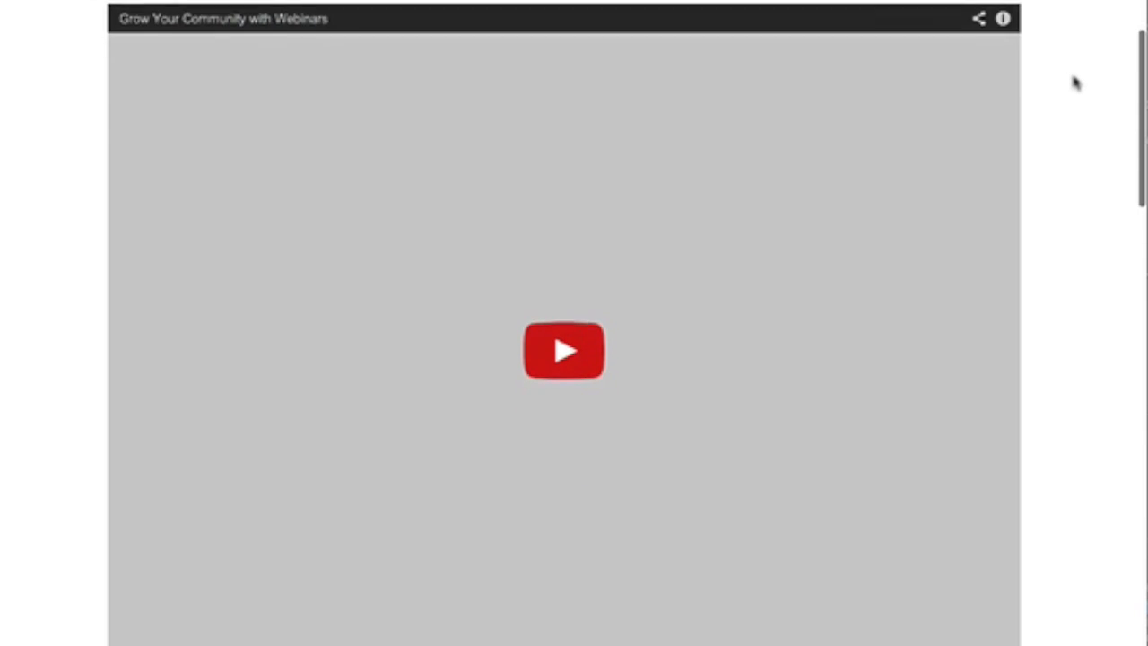
scroll(down, 3)
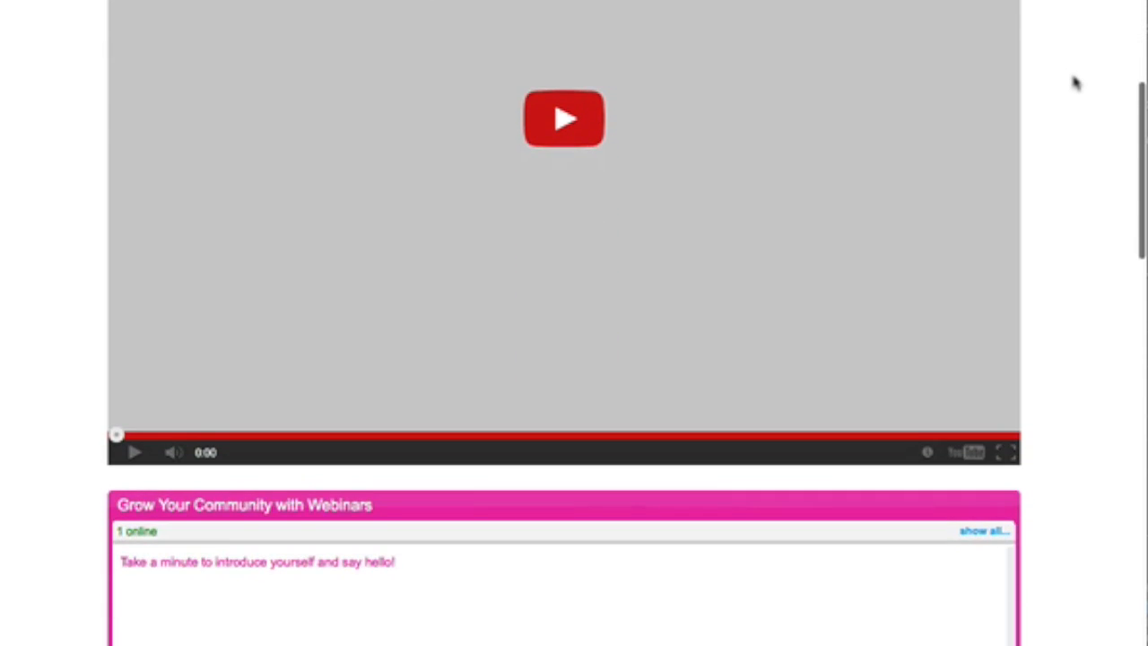
scroll(down, 3)
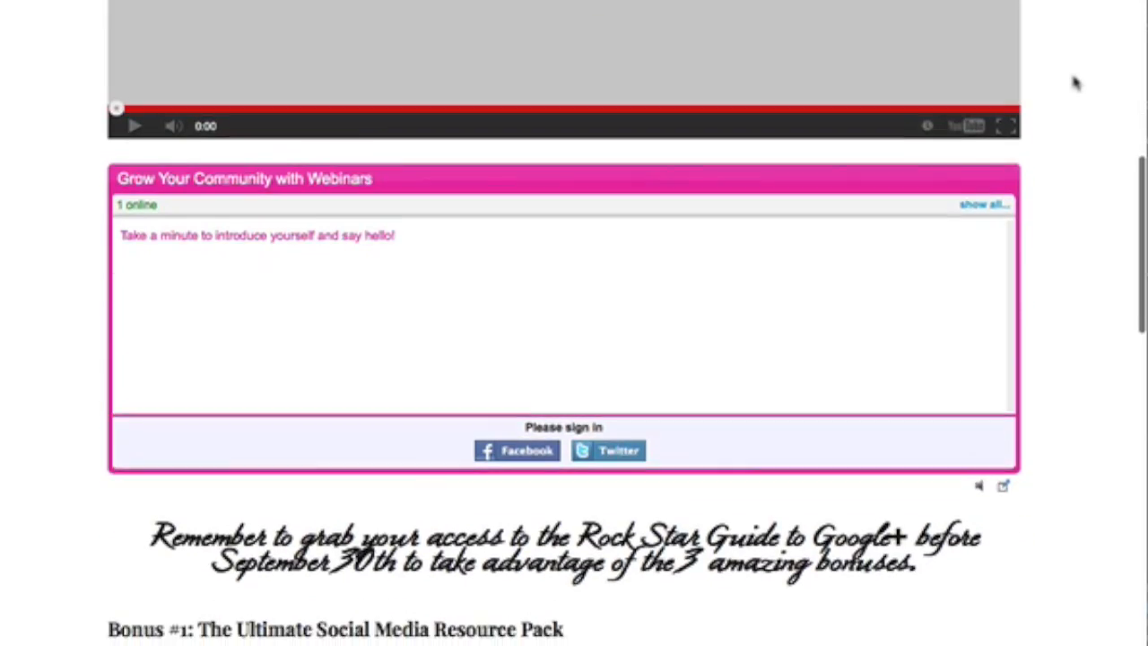
scroll(down, 3)
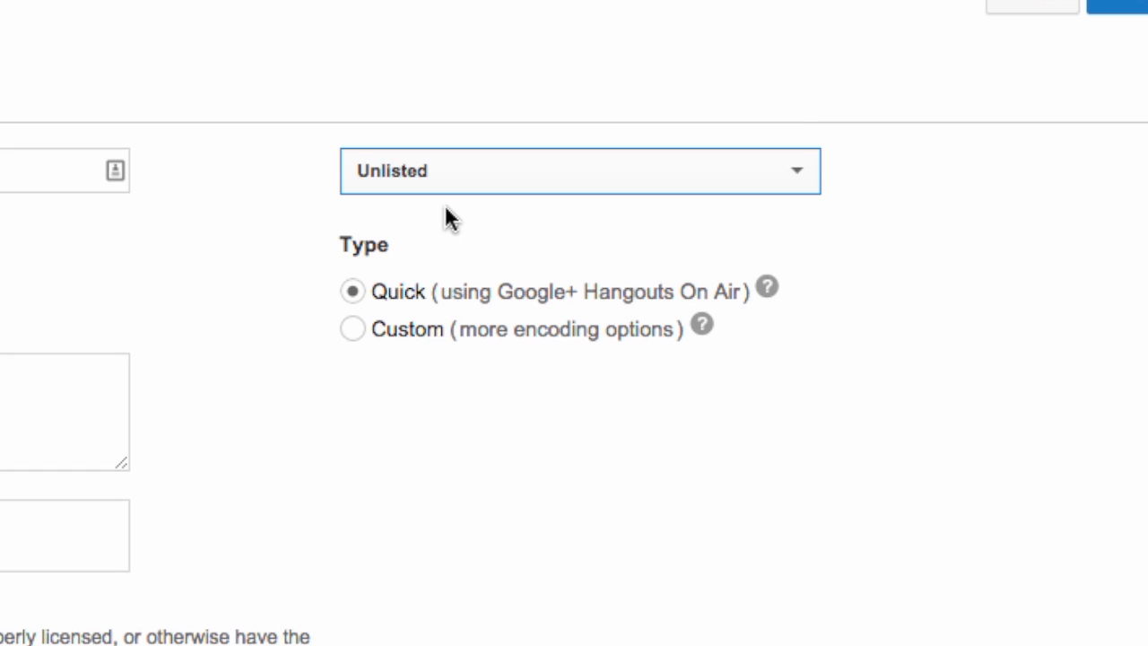
Change the event's privacy from Unlisted to Private.
click(580, 171)
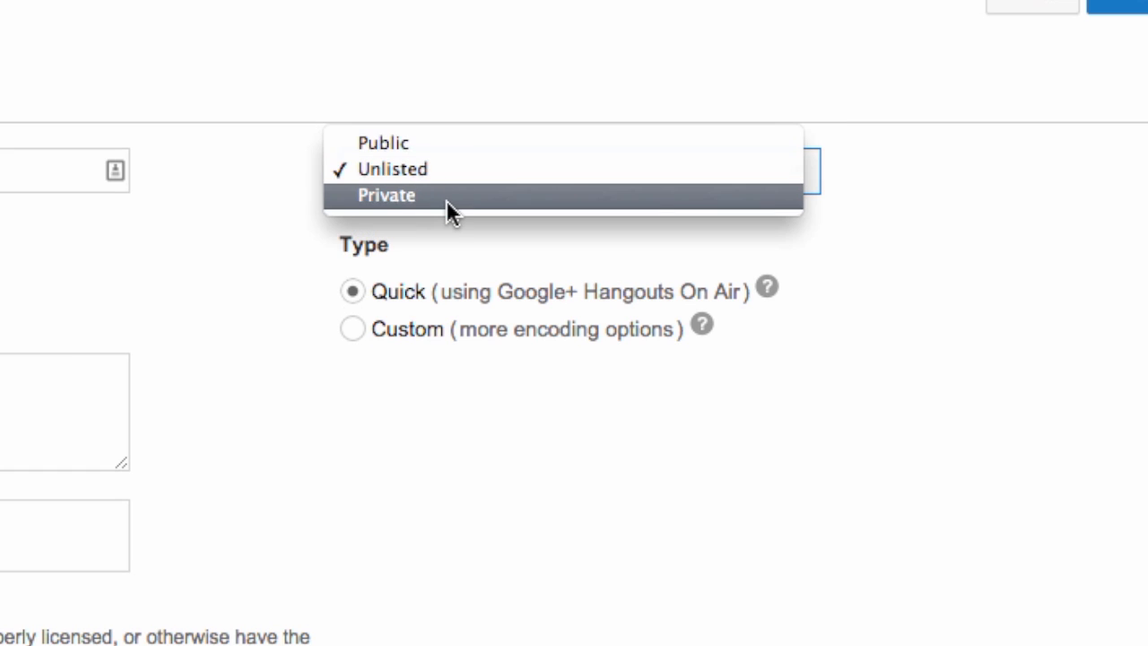
click(386, 195)
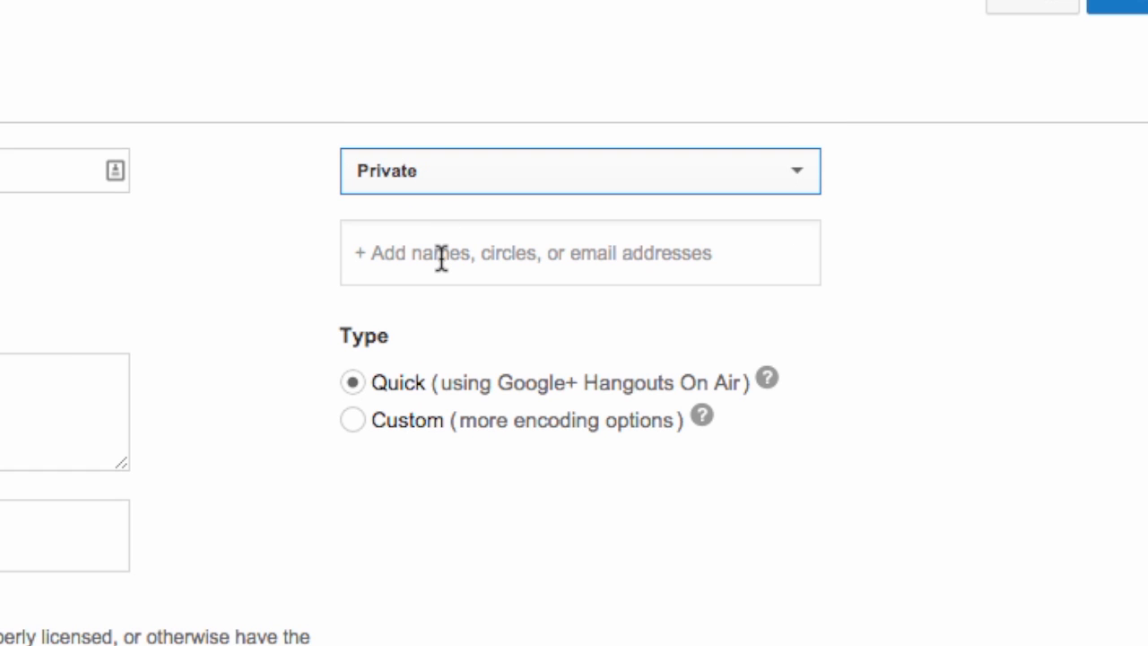
mouse_move(377, 273)
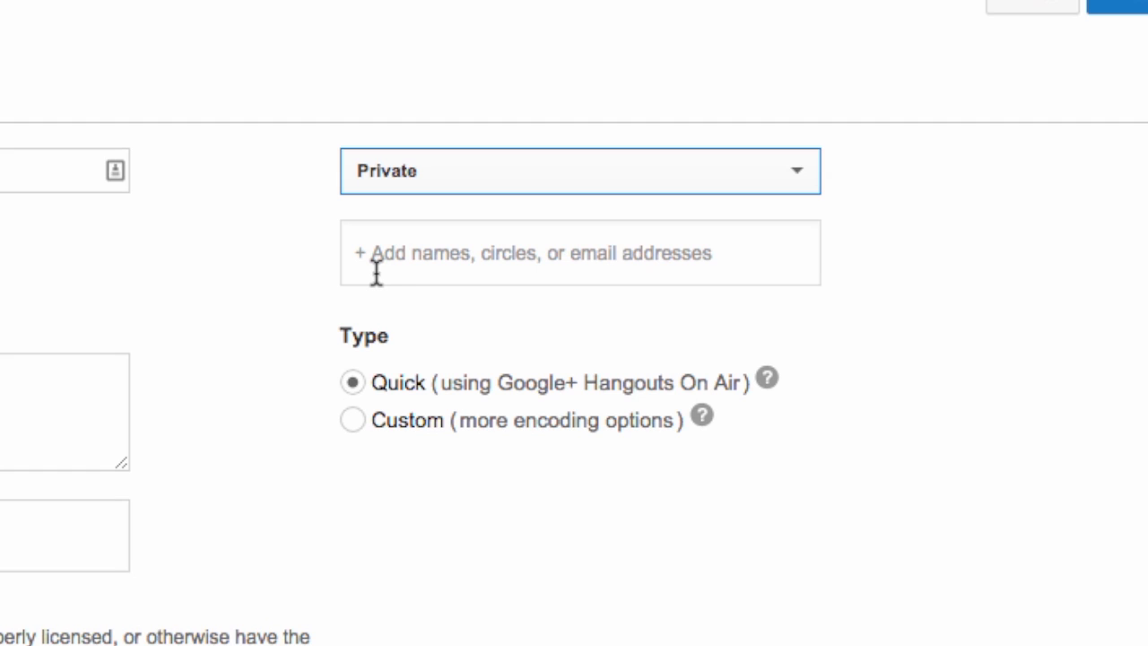
mouse_move(592, 276)
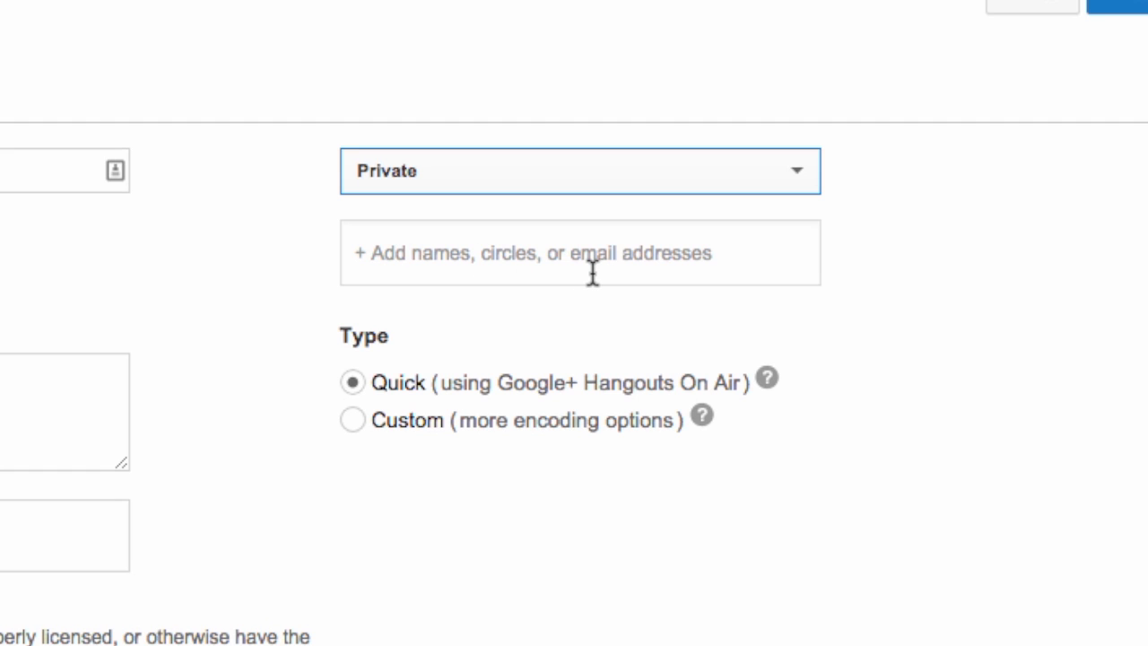
mouse_move(556, 183)
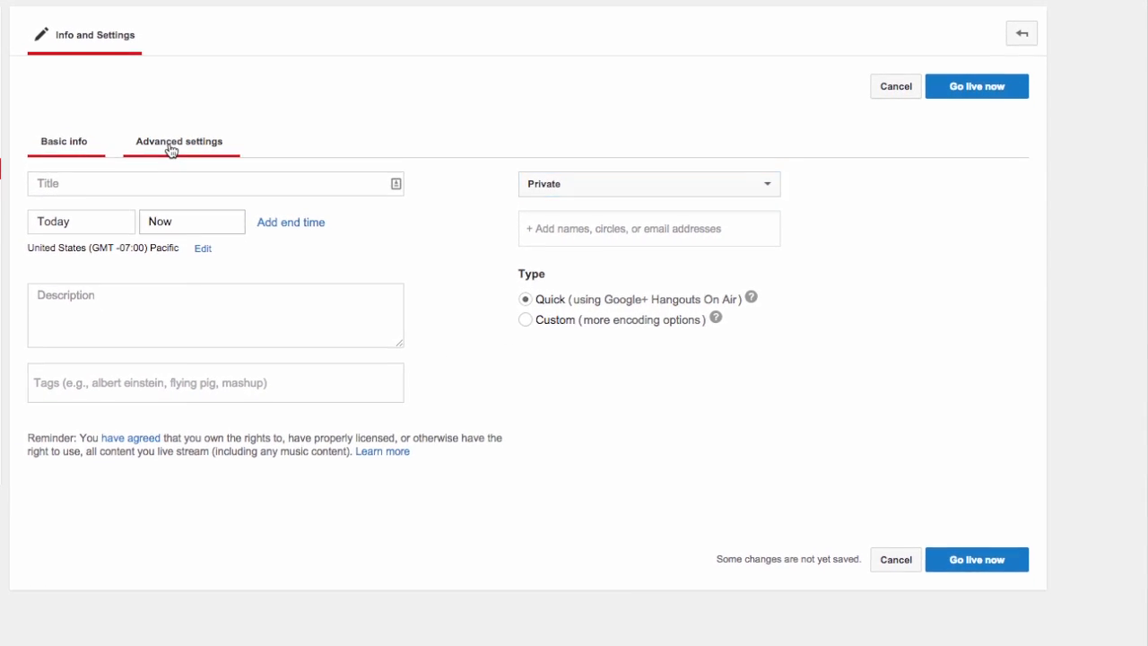
Review the Advanced settings for comments, license, category, DVR and promotions.
click(180, 142)
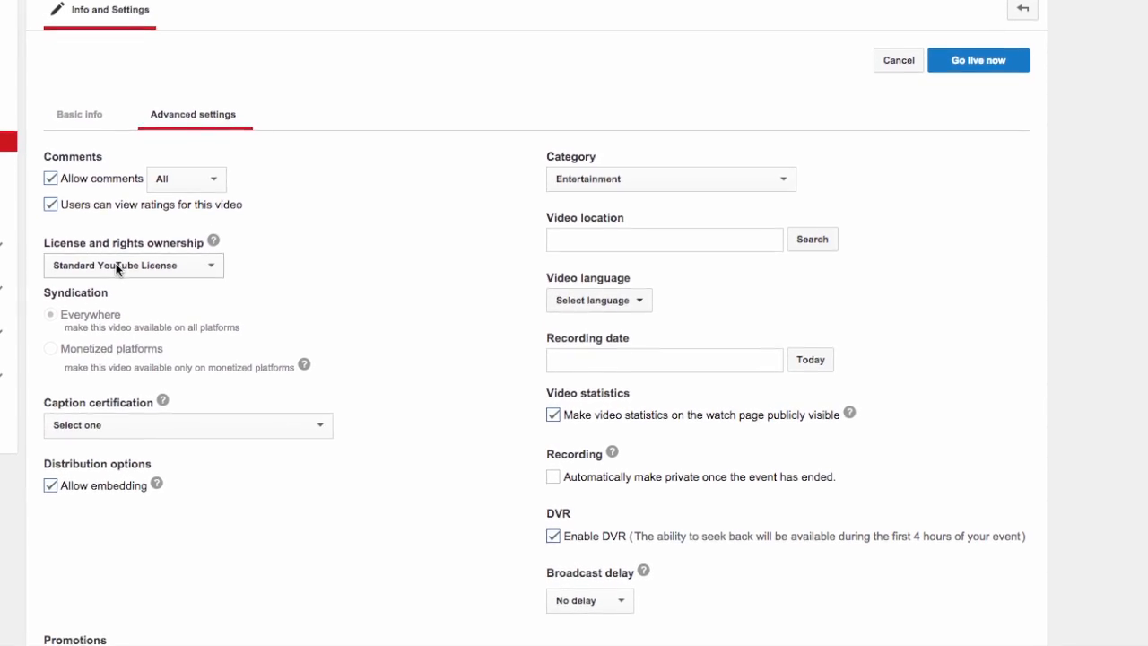
scroll(down, 3)
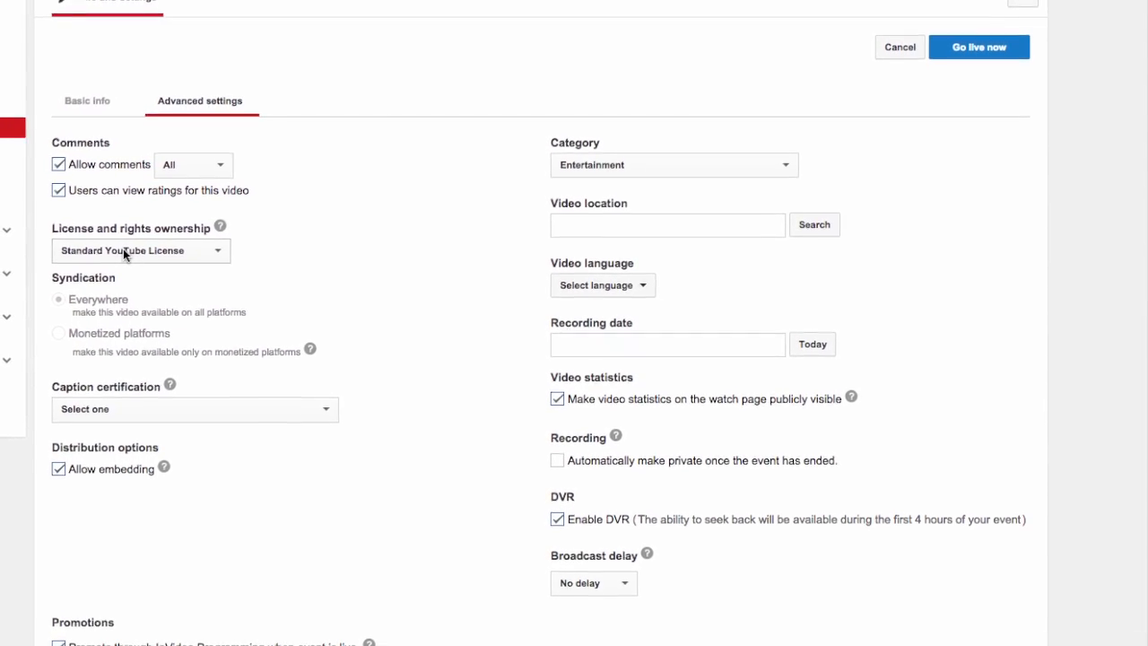
scroll(down, 3)
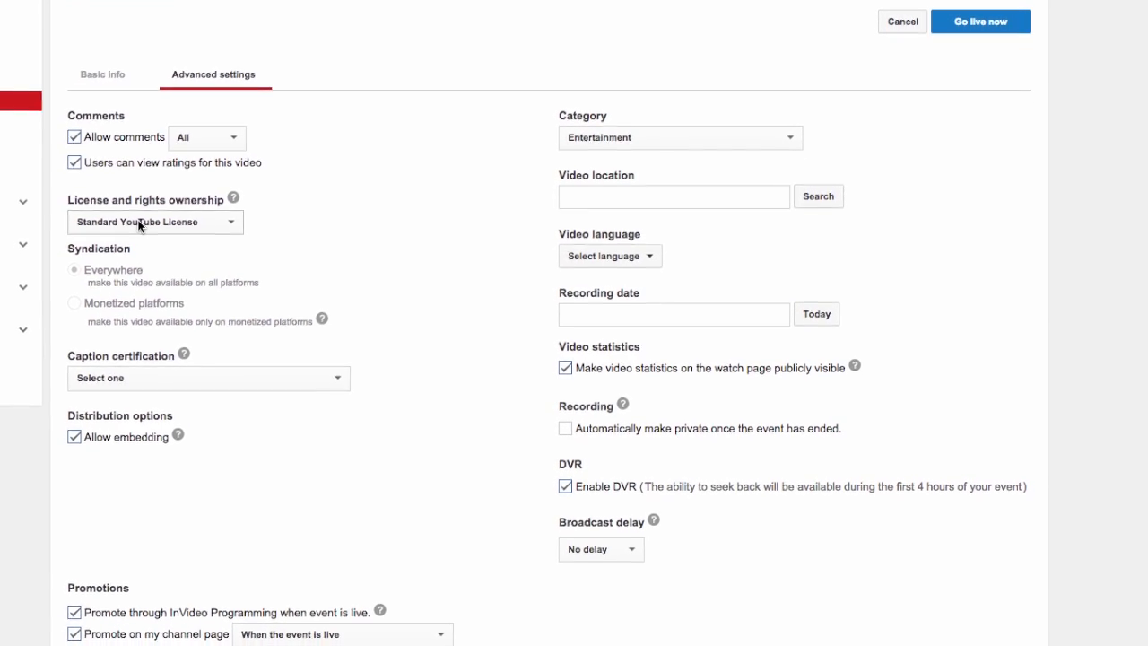
click(103, 73)
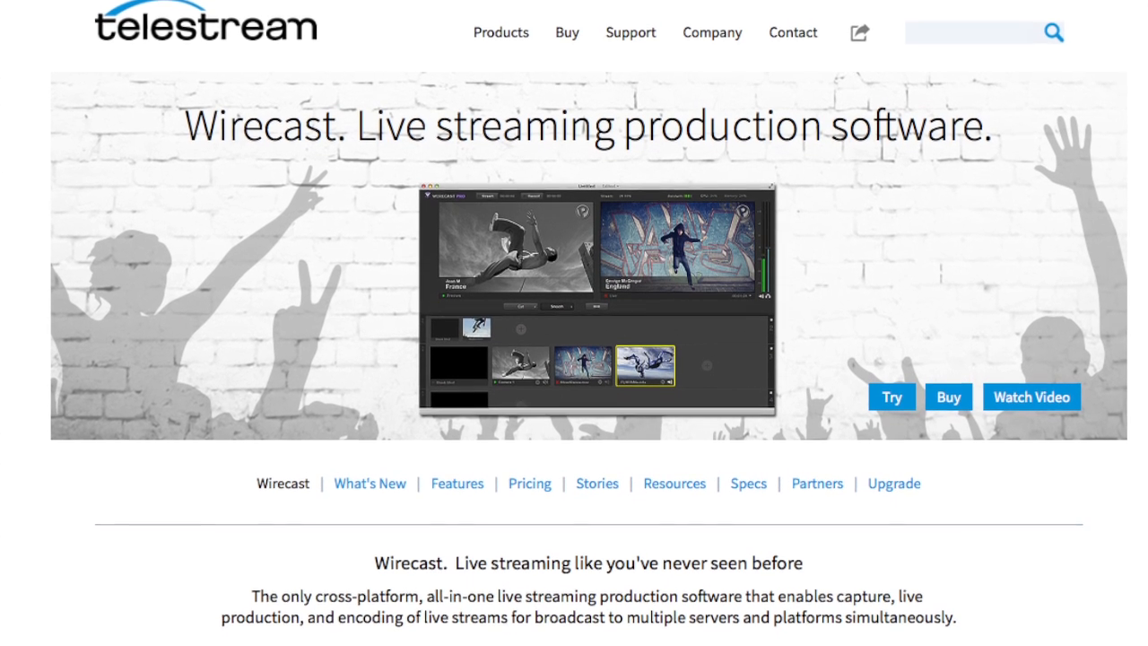
Scroll the Wirecast product page past the banner to the $495 starting price.
scroll(down, 3)
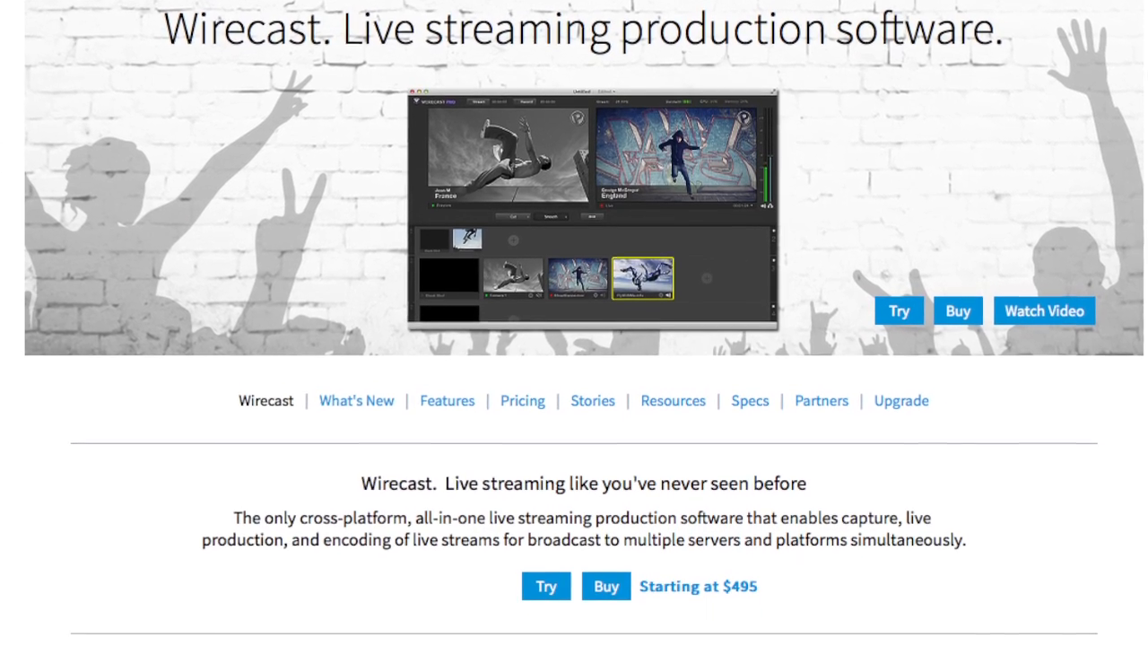
scroll(down, 3)
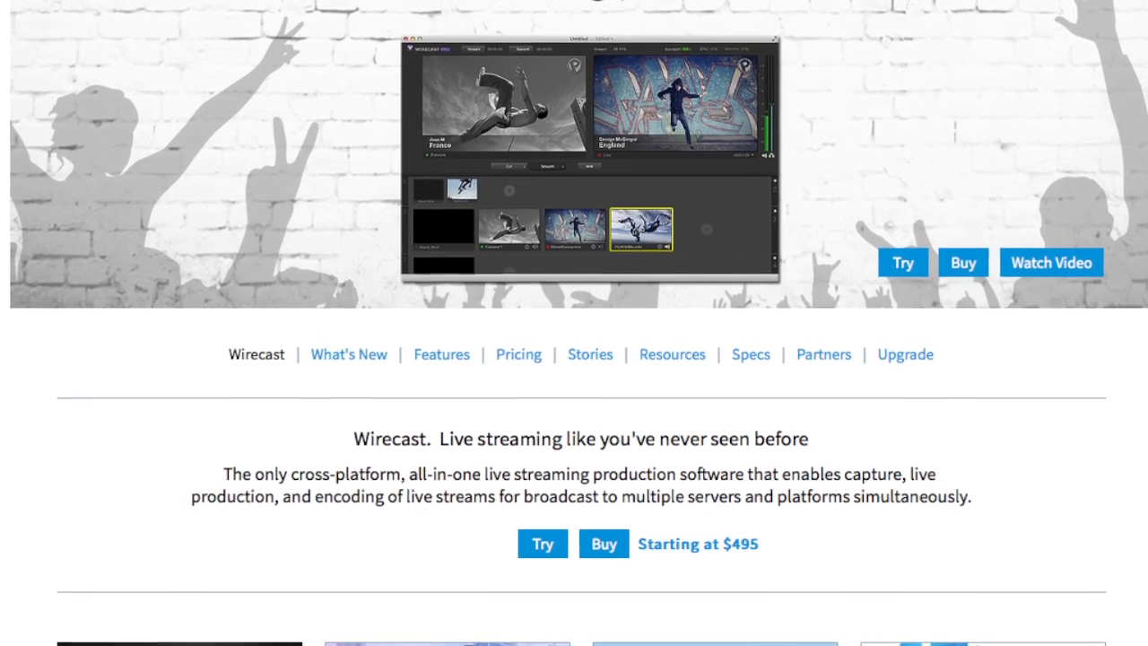
scroll(down, 3)
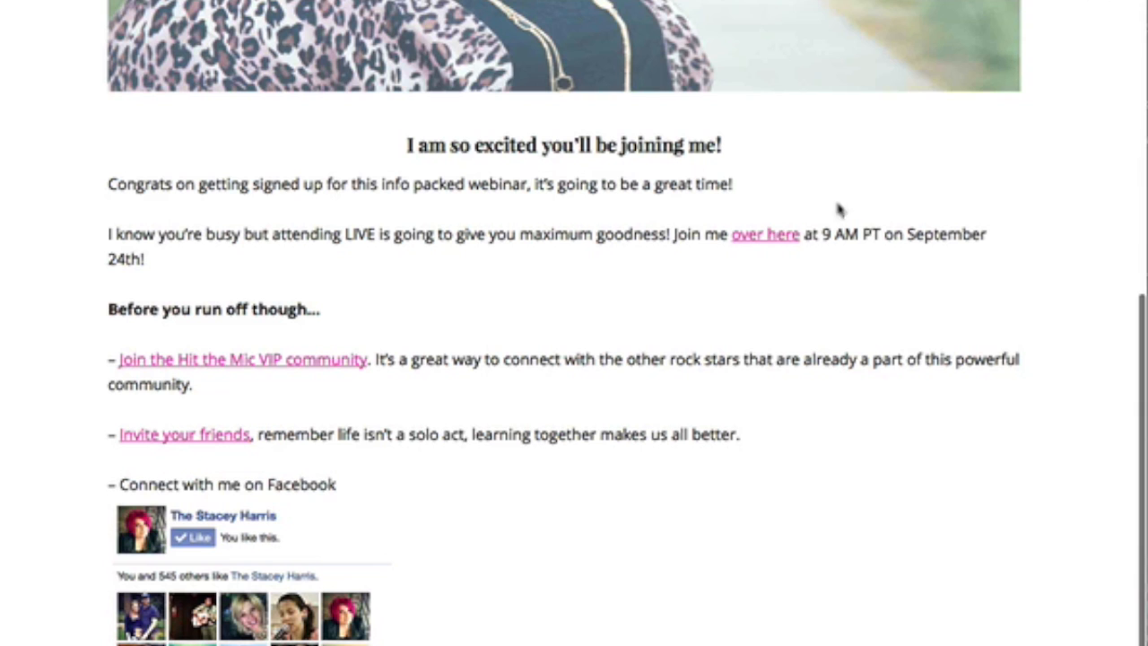
mouse_move(764, 243)
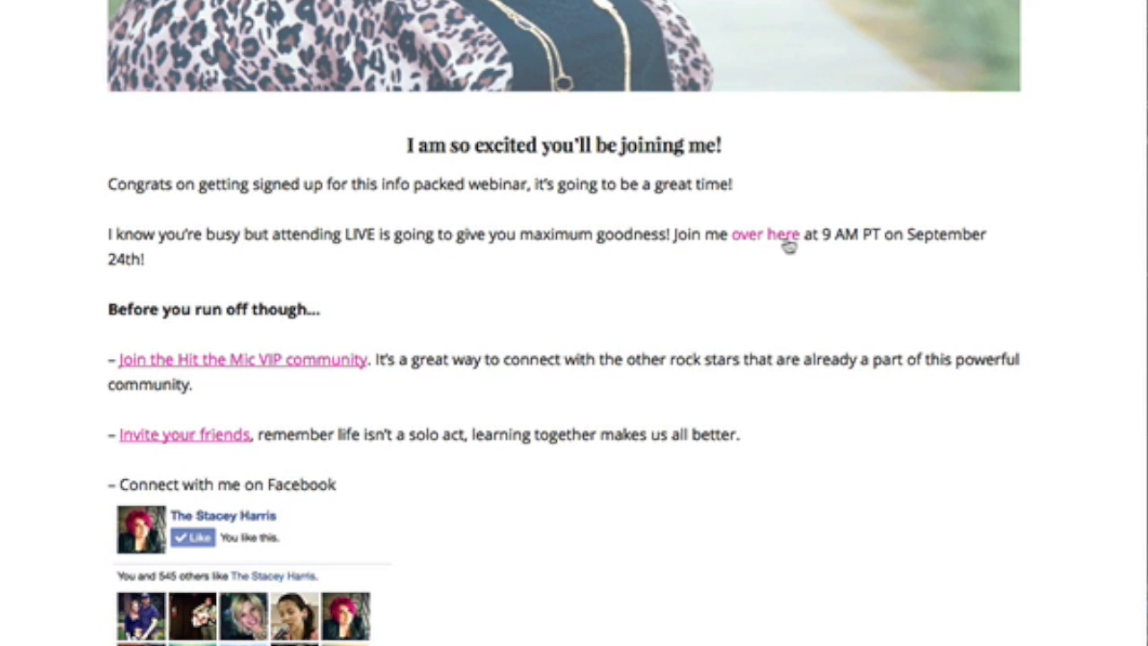
Follow the 'over here' link to the live webinar viewing page.
click(765, 233)
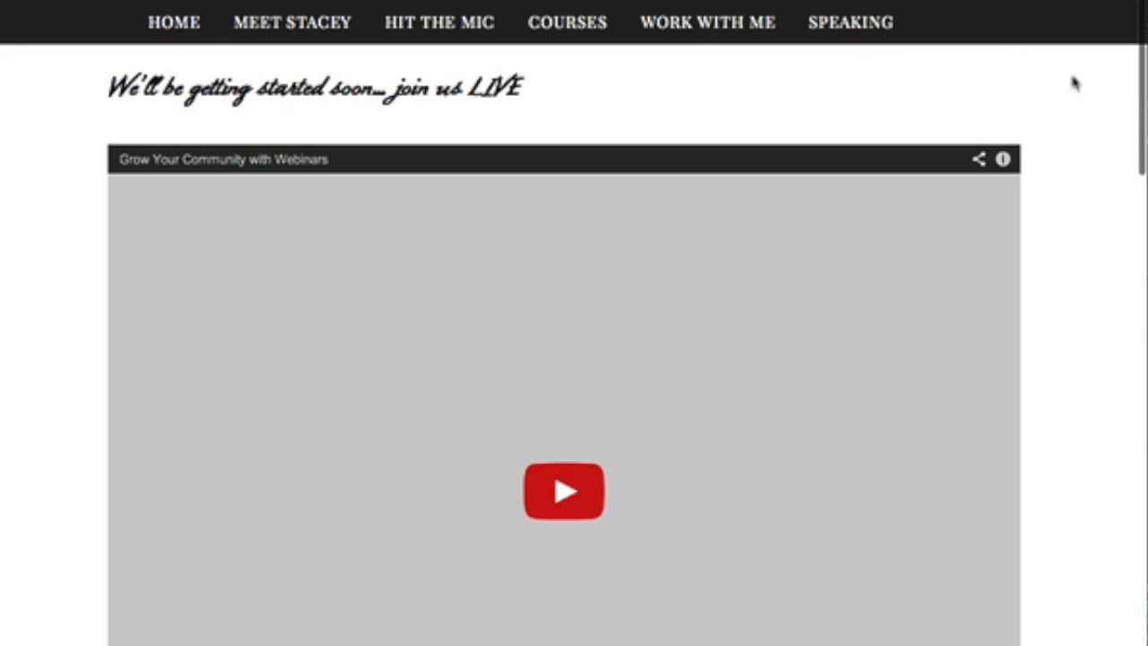